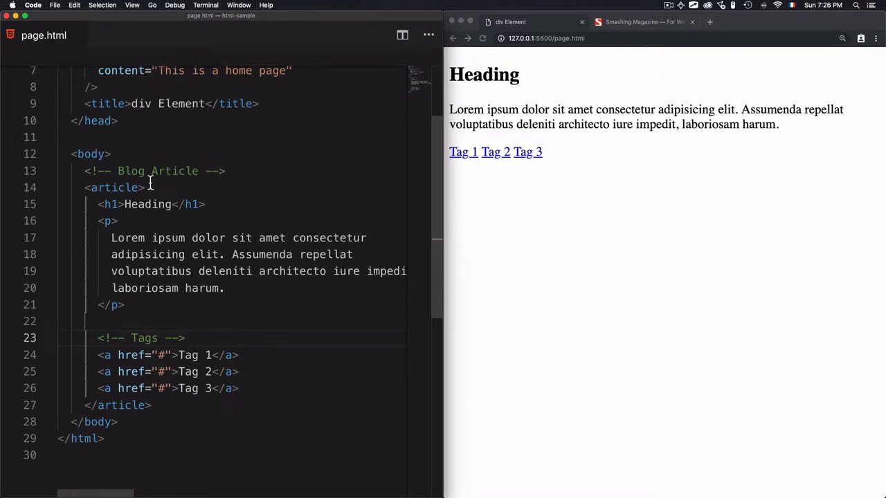
pyautogui.moveTo(94, 188)
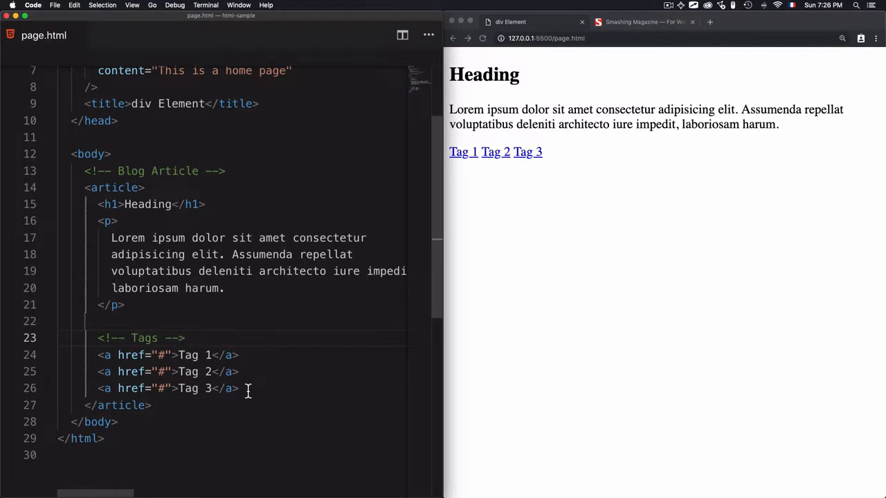
# Box the three tag links and note nav?, section?, article? or other special tags.
pyautogui.moveTo(247, 387); pyautogui.dragTo(97, 354)
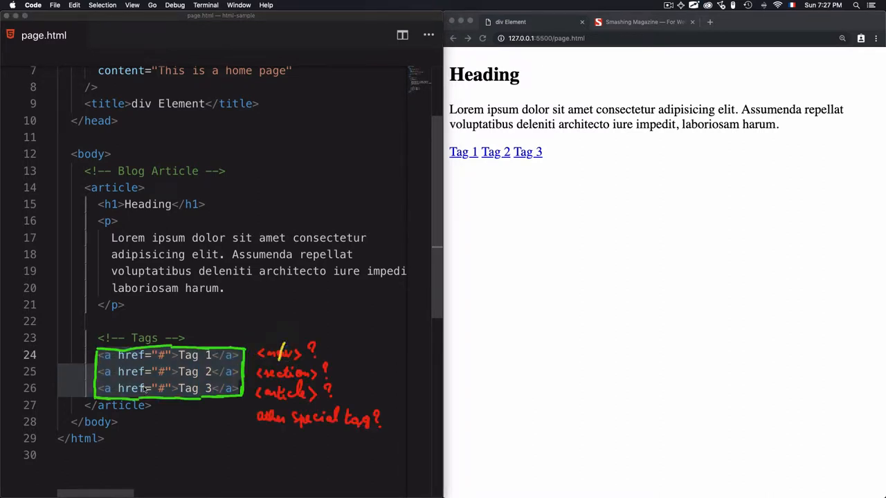
pyautogui.moveTo(175, 355)
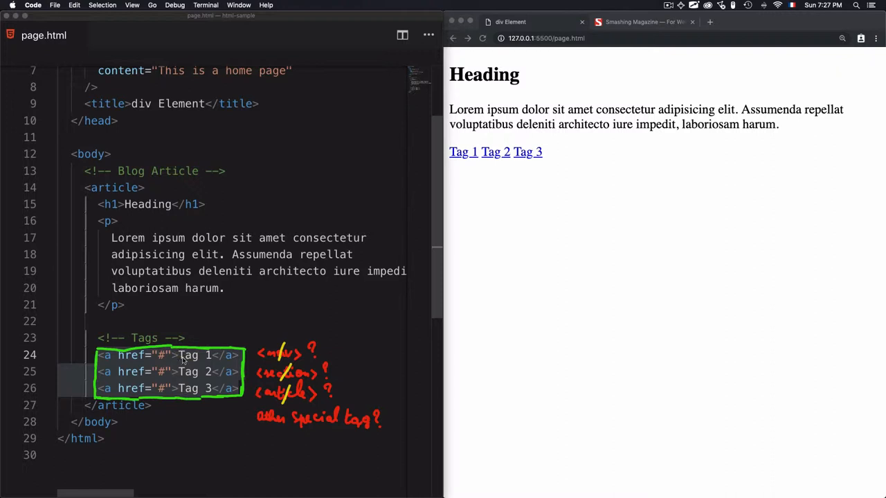
pyautogui.moveTo(185, 389)
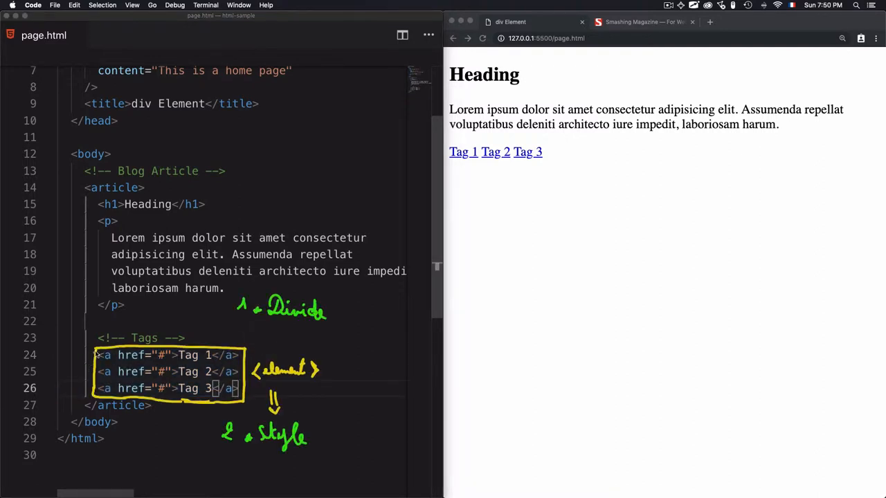
pyautogui.moveTo(119, 221)
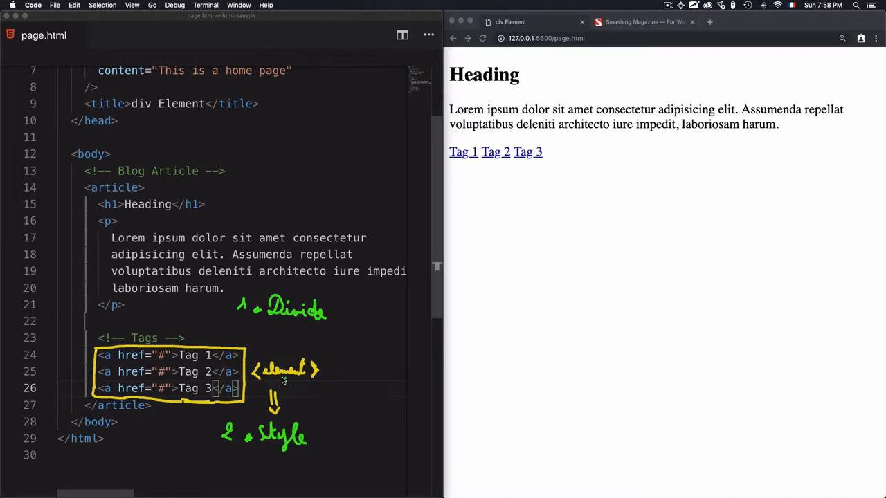
pyautogui.moveTo(329, 324)
pyautogui.write('<div>')
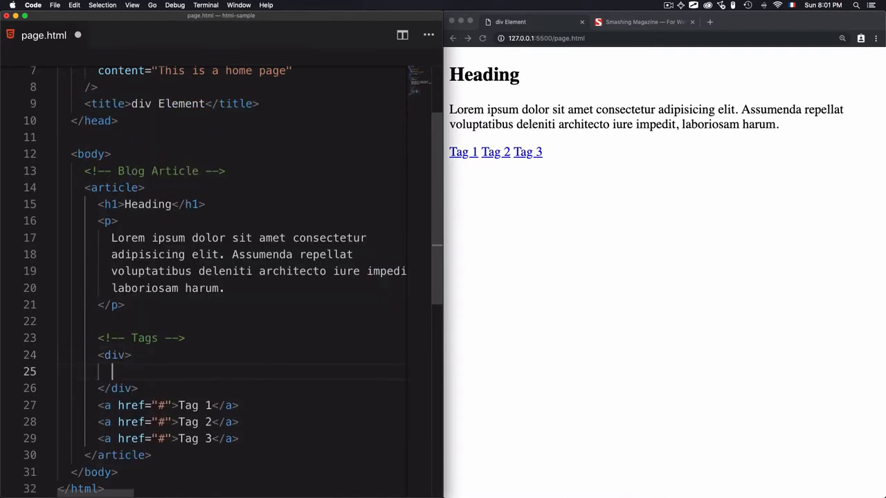
# Move the three <a> tag lines inside the new div and begin an id attribute.
pyautogui.moveTo(97, 404); pyautogui.dragTo(240, 439)
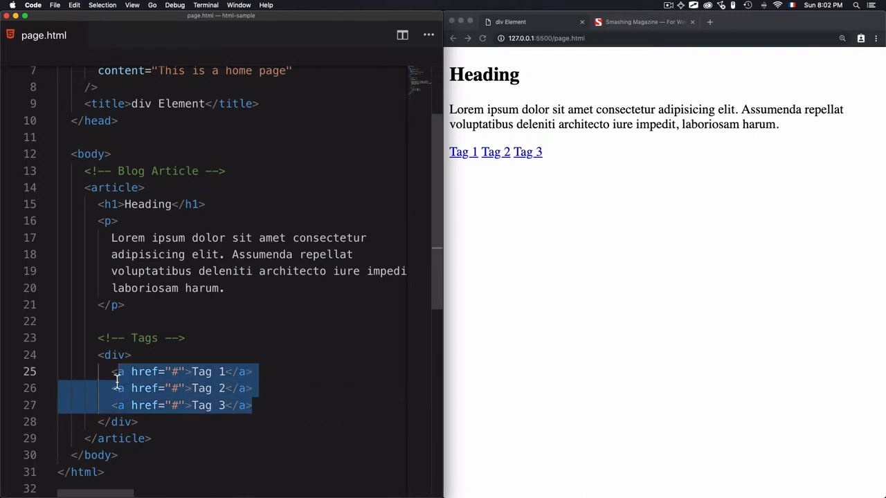
pyautogui.write('id="')
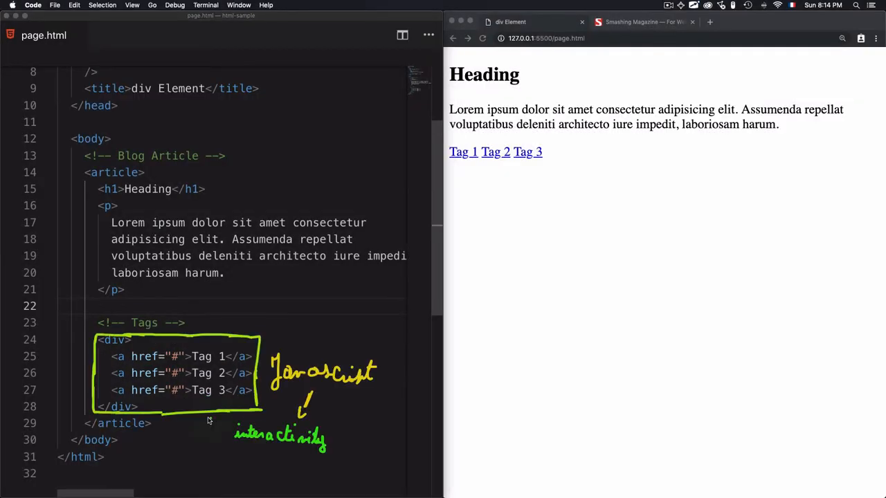
pyautogui.moveTo(159, 382)
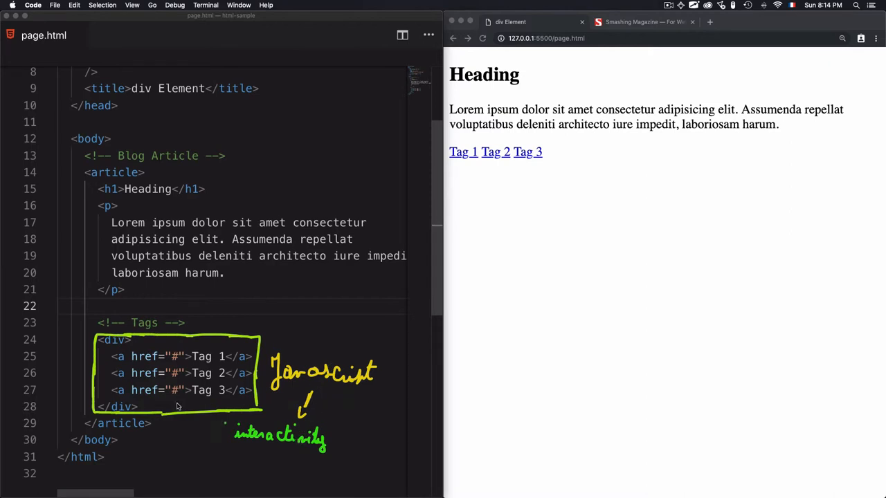
pyautogui.moveTo(121, 337)
pyautogui.write('<div></div>')
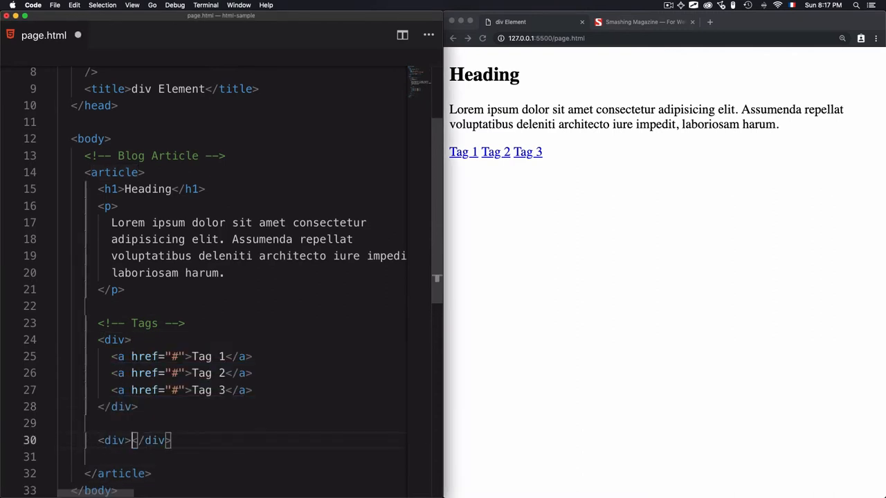
# Add a second empty <div></div> after the tag group inside the article.
pyautogui.write('text')
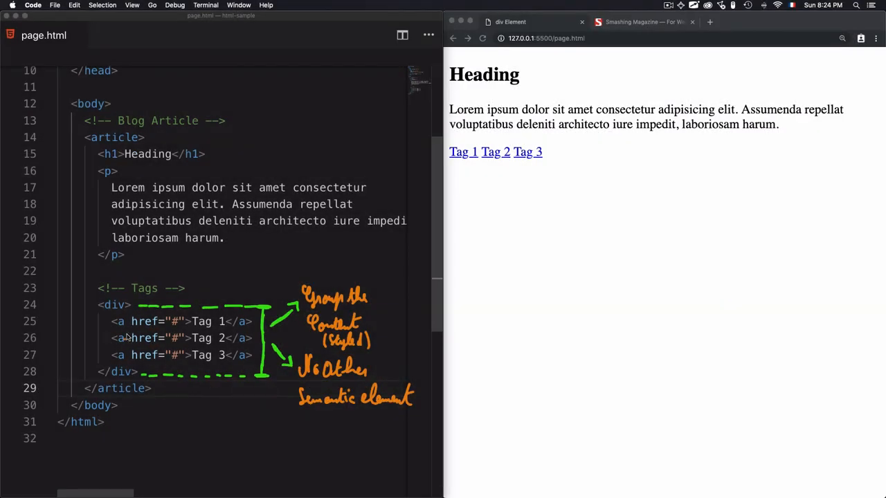
pyautogui.moveTo(174, 344)
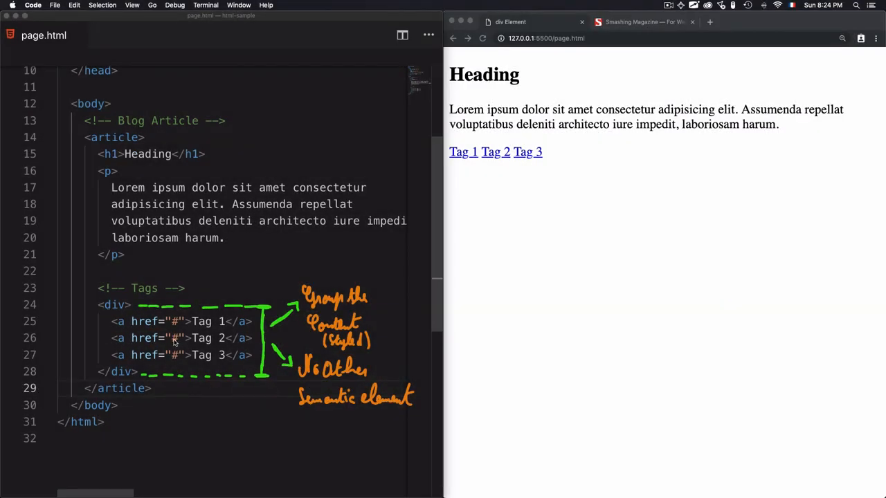